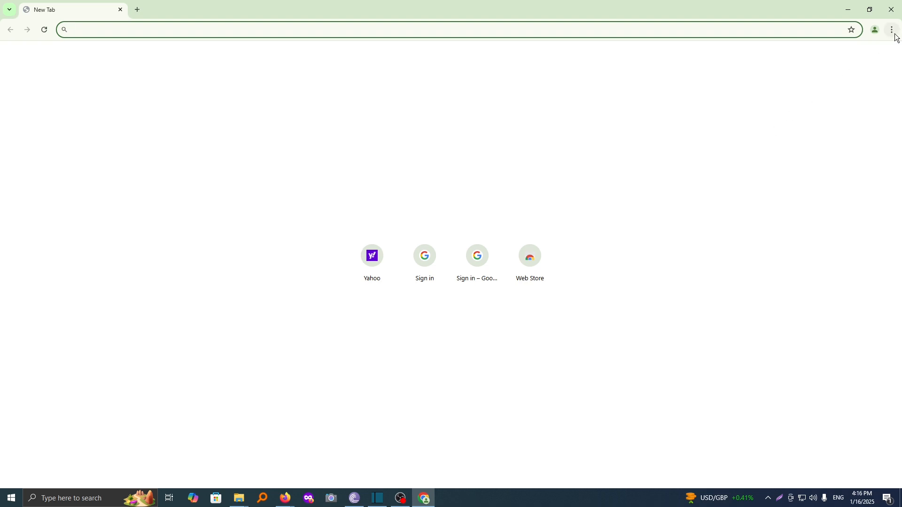
# Reach Chrome's Settings page through the three-dot browser menu.
pyautogui.click(890, 29)
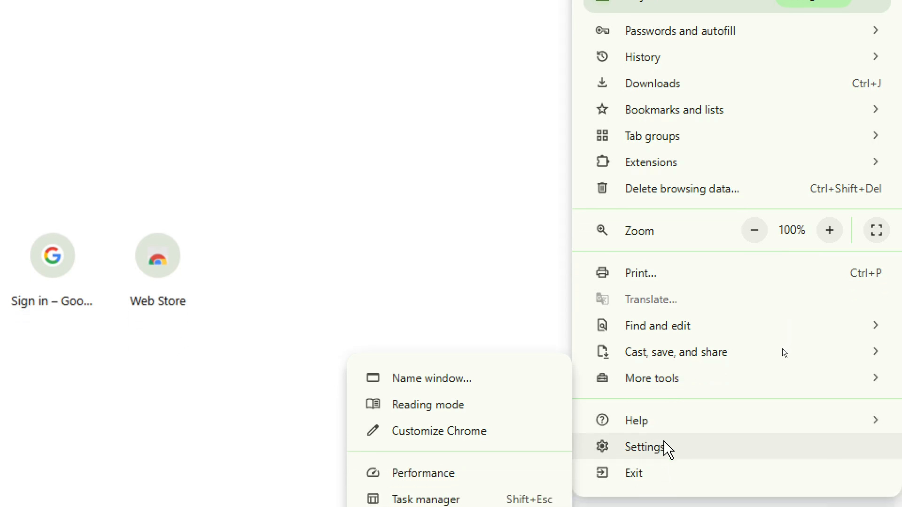
pyautogui.click(649, 447)
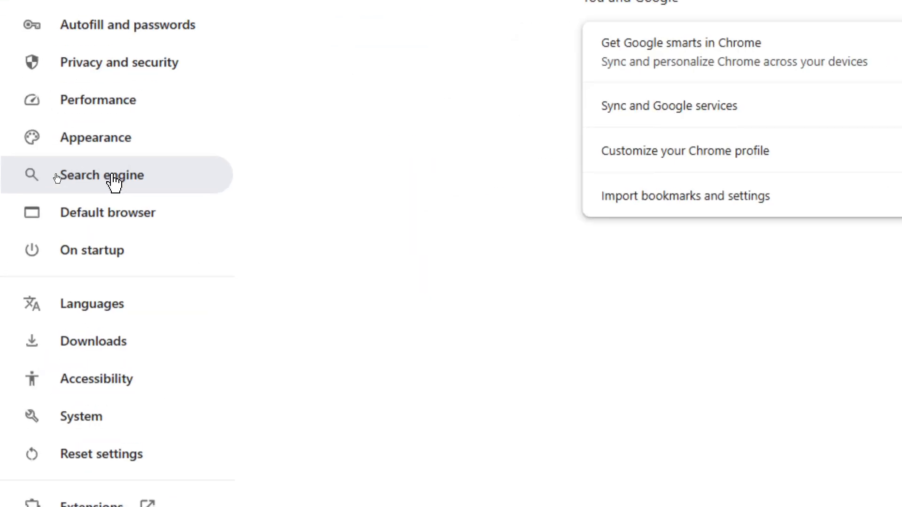
# In Search engine settings, change the default from Yandex to Google and set it as default.
pyautogui.click(100, 175)
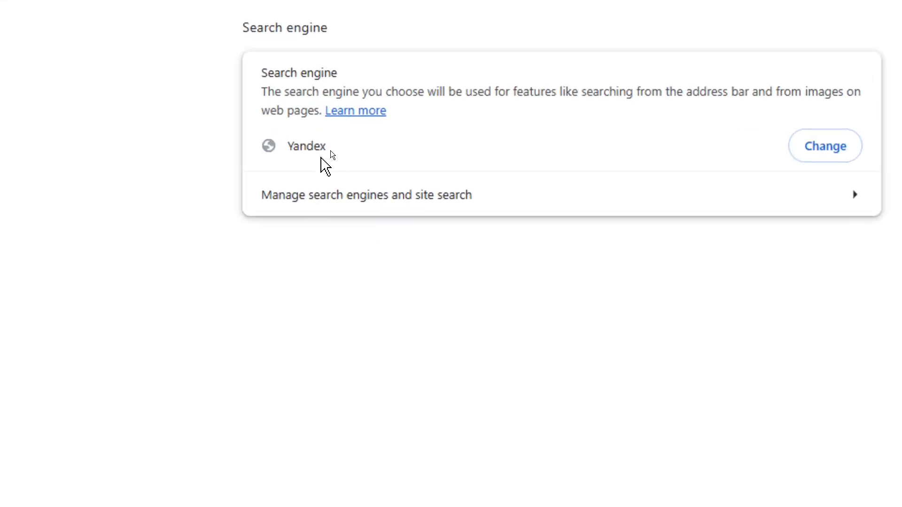
pyautogui.click(825, 146)
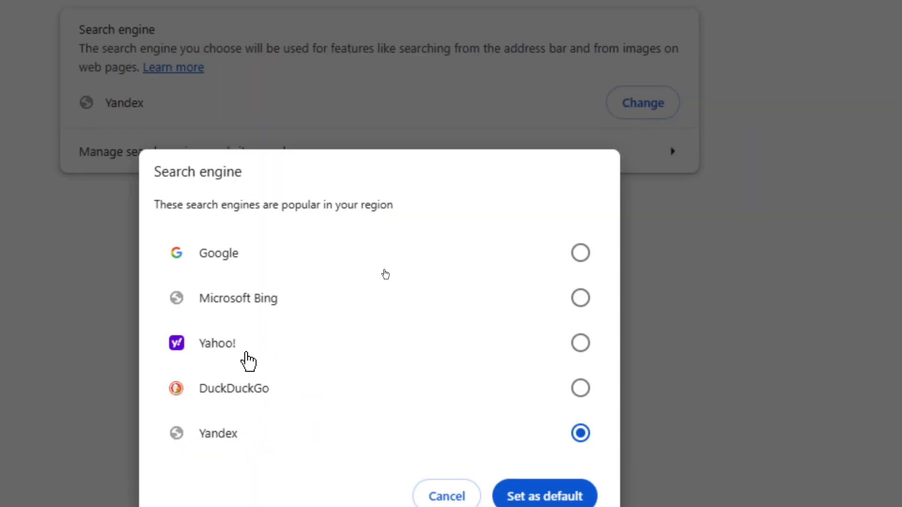
pyautogui.moveTo(244, 442)
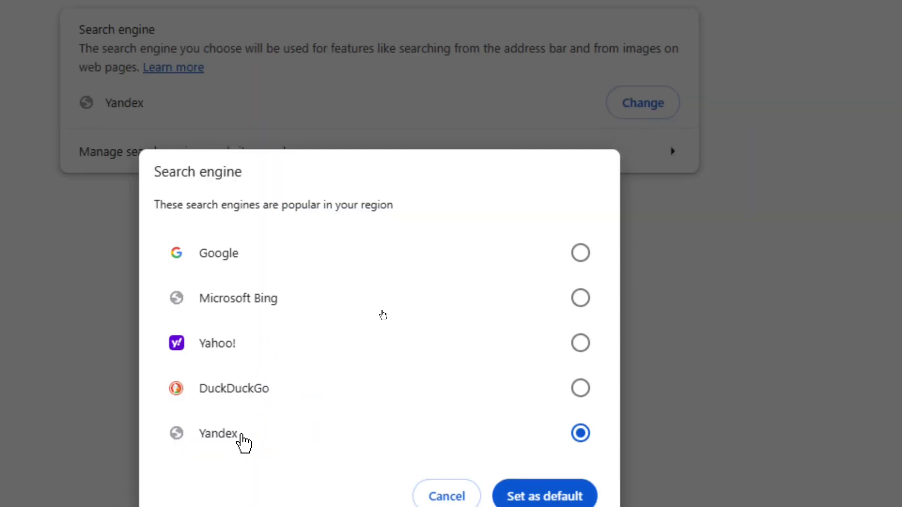
pyautogui.moveTo(616, 260)
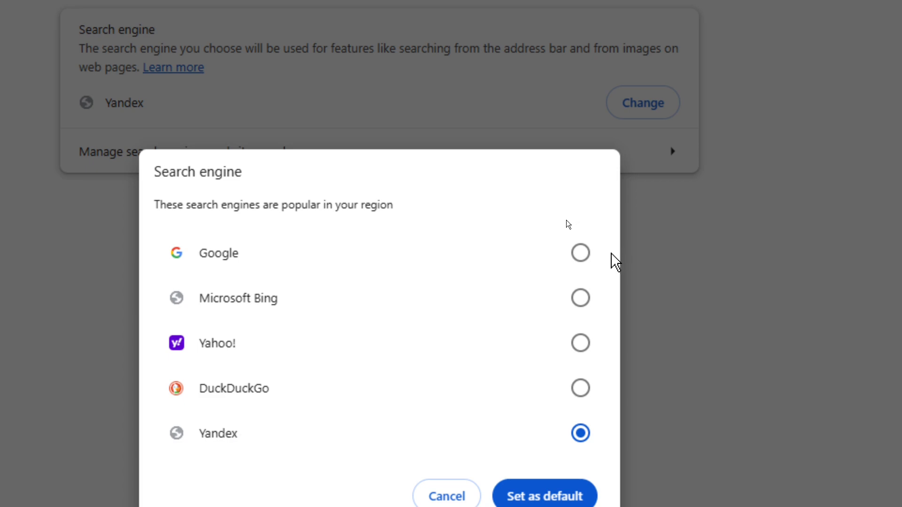
pyautogui.click(580, 252)
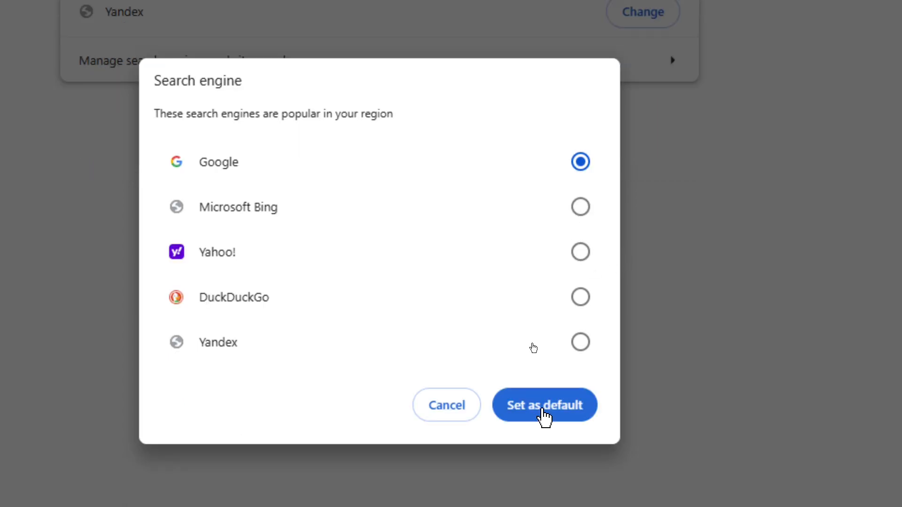
pyautogui.click(543, 405)
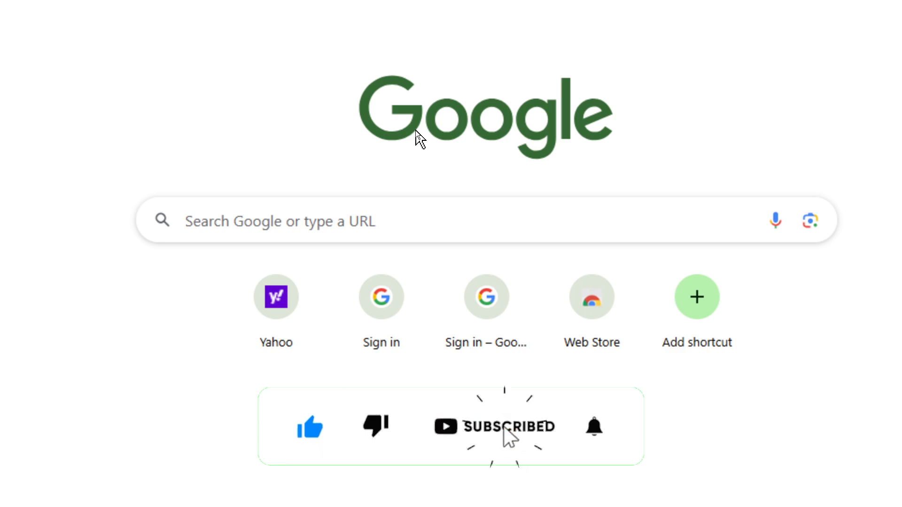
# Check the new tab's Google search box now that Google is the default engine.
pyautogui.click(594, 427)
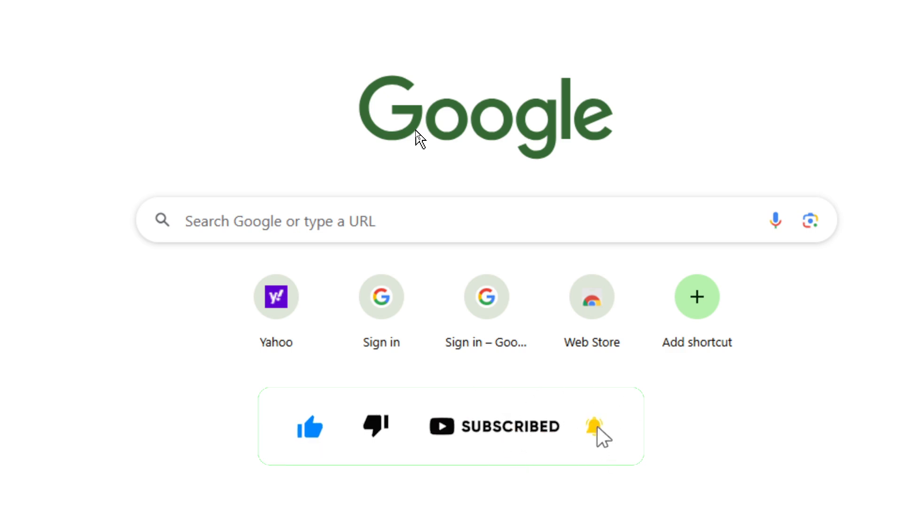
pyautogui.click(595, 427)
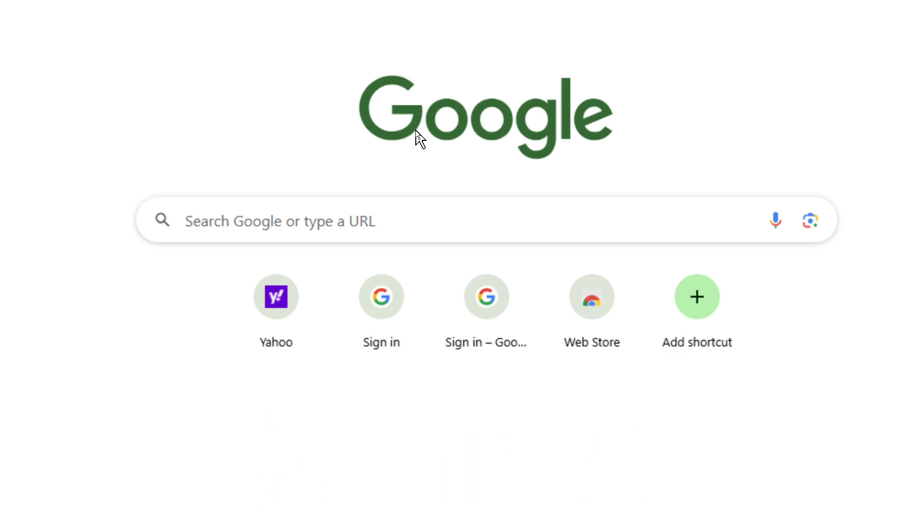